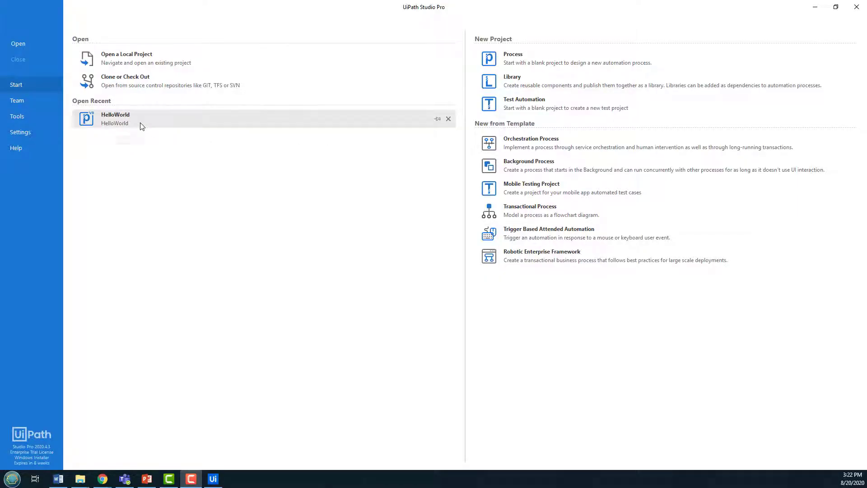
{"action": "mouse_move", "coordinate": [513, 58]}
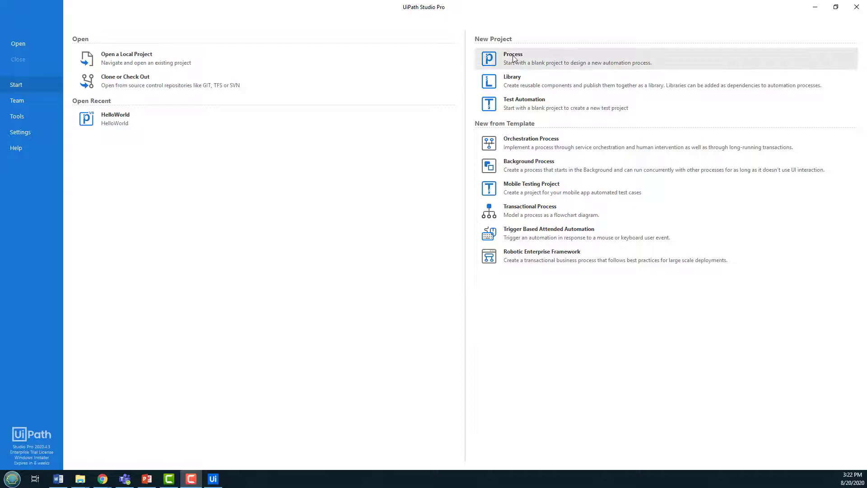
Create a new blank process project named HelloWorldVariables from the Start page
{"action": "left_click", "coordinate": [513, 58]}
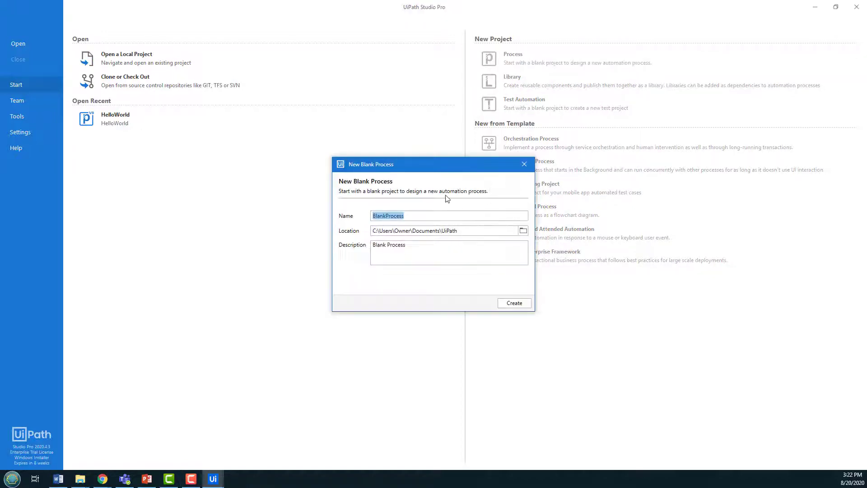
{"action": "type", "text": "HelloWorldV"}
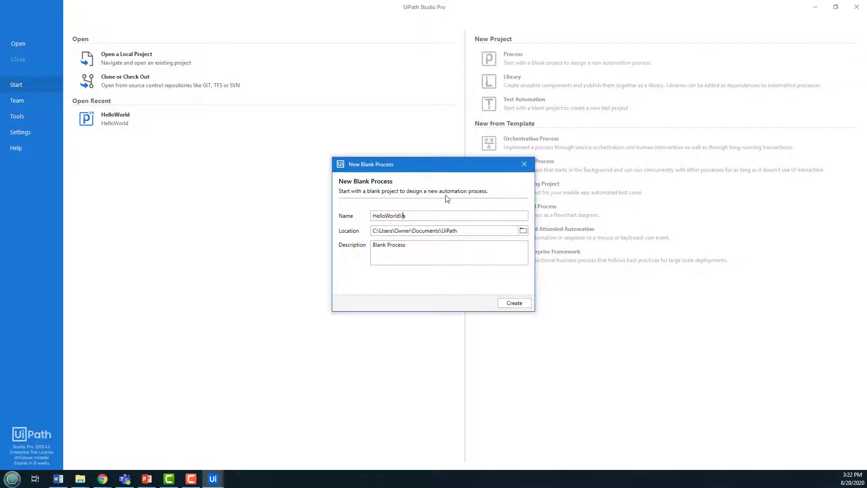
{"action": "type", "text": "ariables"}
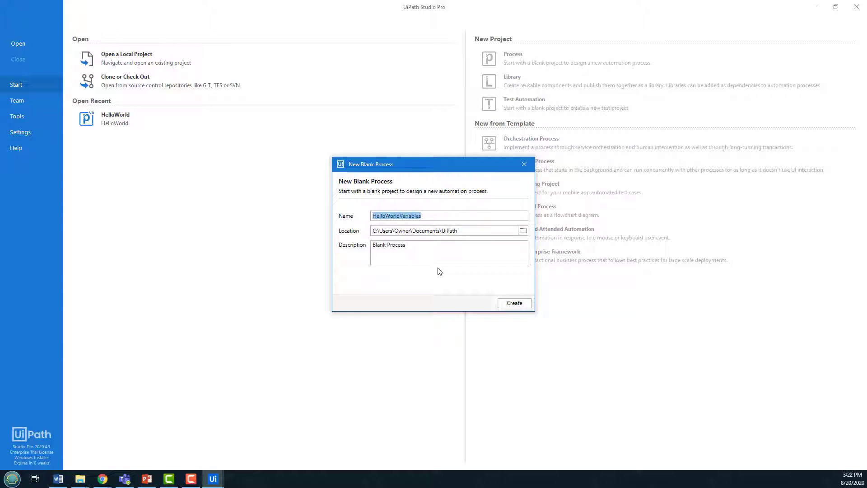
{"action": "left_click", "coordinate": [513, 302]}
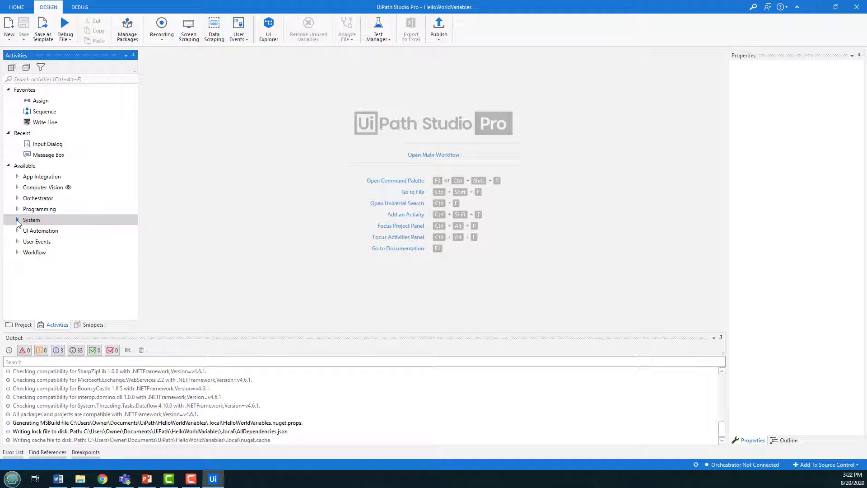
Expand Available > System > Dialog to reveal the Input Dialog and Message Box activities
{"action": "left_click", "coordinate": [17, 220]}
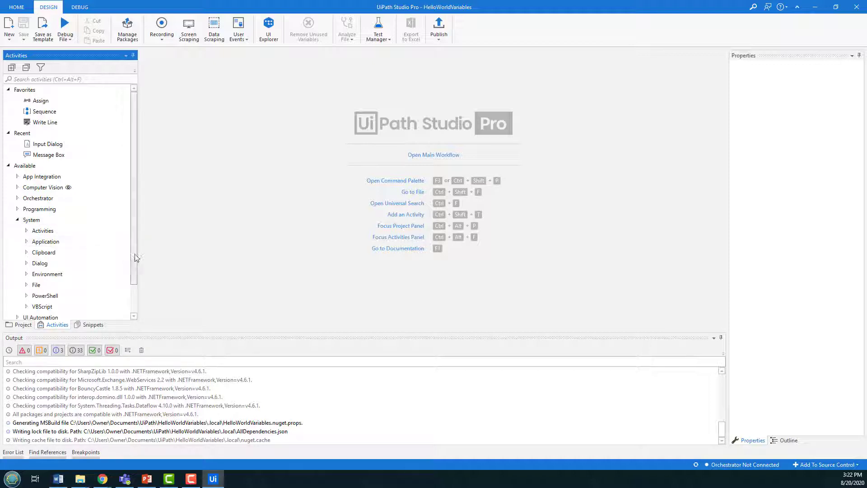
{"action": "scroll", "scroll_direction": "down", "scroll_amount": 3}
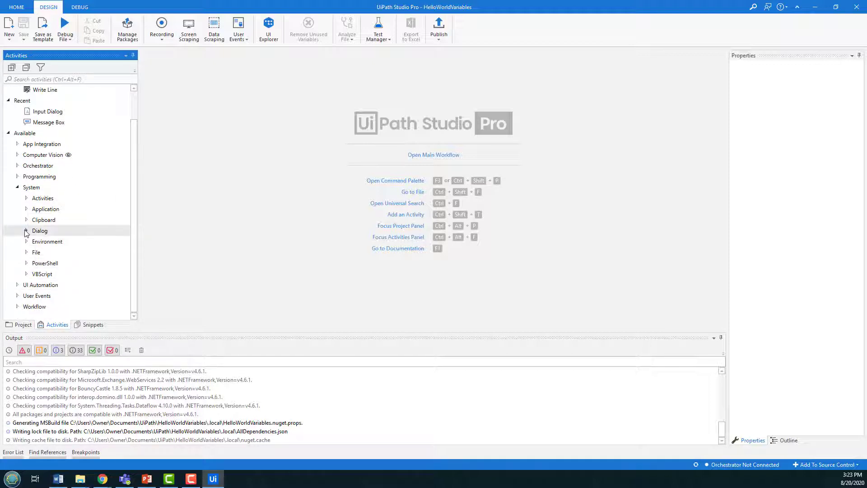
{"action": "left_click", "coordinate": [27, 231]}
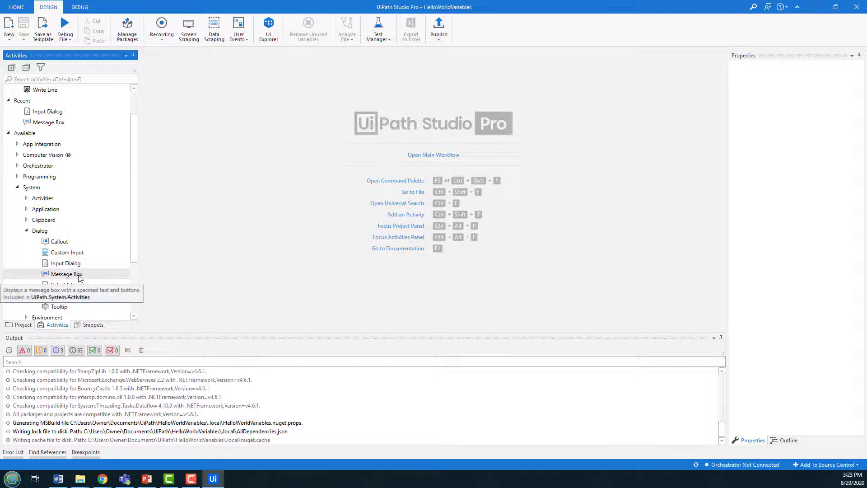
{"action": "mouse_move", "coordinate": [77, 284]}
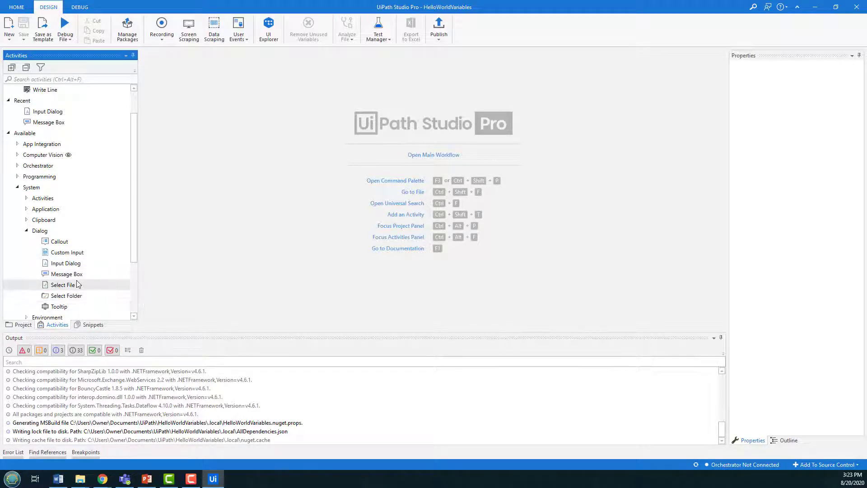
{"action": "mouse_move", "coordinate": [82, 235]}
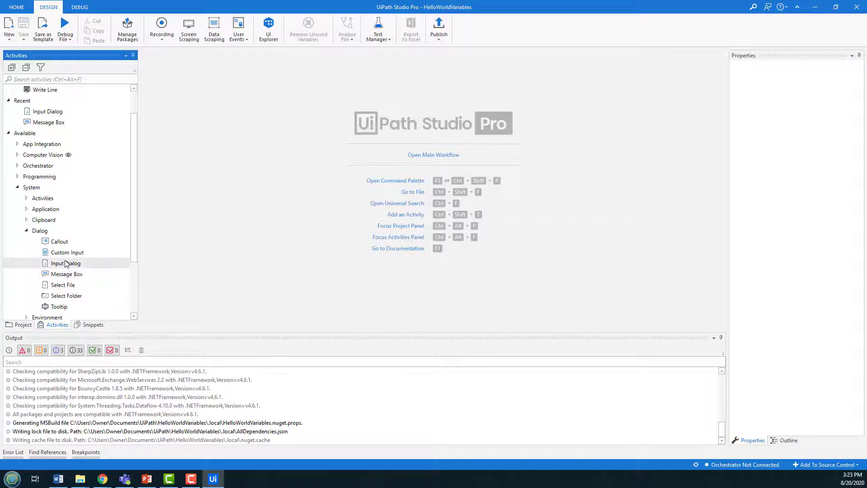
{"action": "mouse_move", "coordinate": [17, 264]}
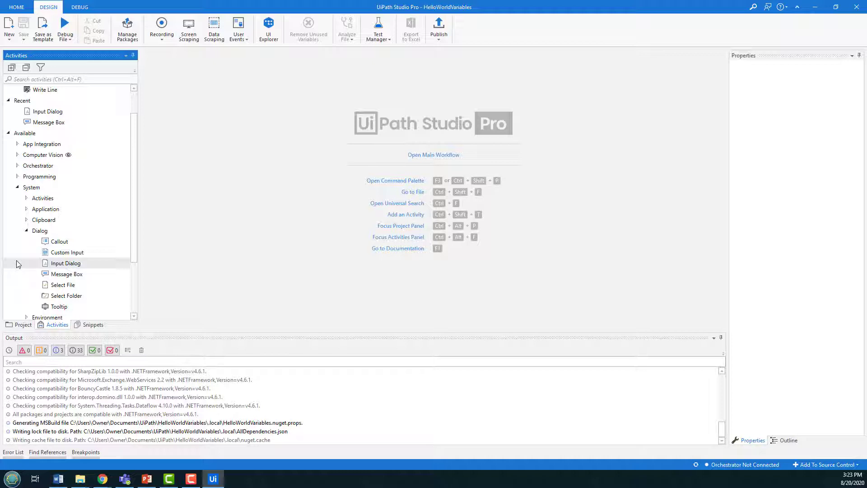
{"action": "mouse_move", "coordinate": [66, 273]}
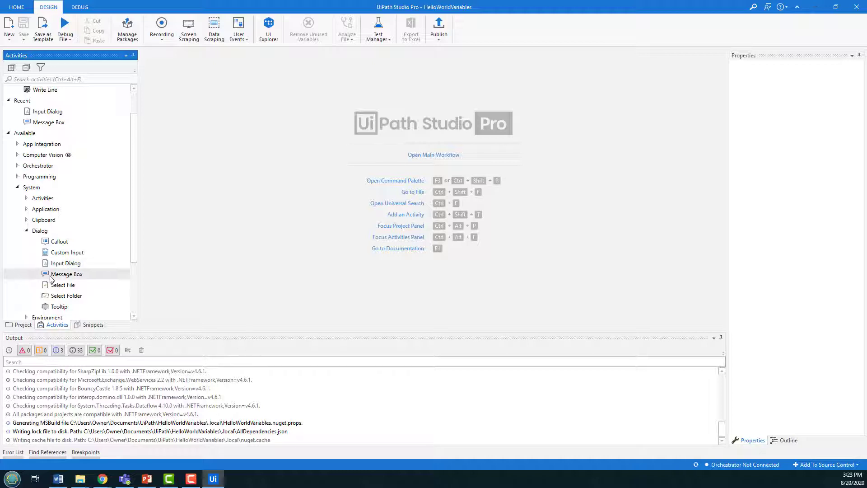
{"action": "mouse_move", "coordinate": [66, 274]}
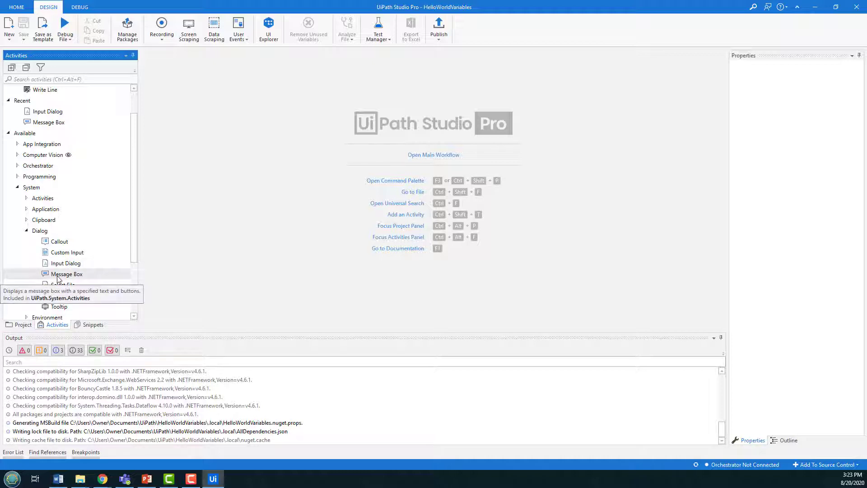
{"action": "mouse_move", "coordinate": [400, 248]}
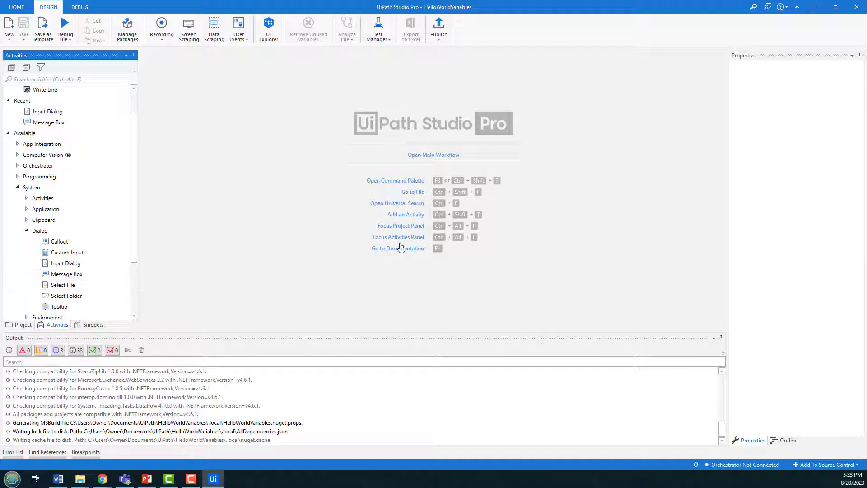
Bring the Main.xaml workflow into the designer and return to the activities list
{"action": "left_click", "coordinate": [433, 155]}
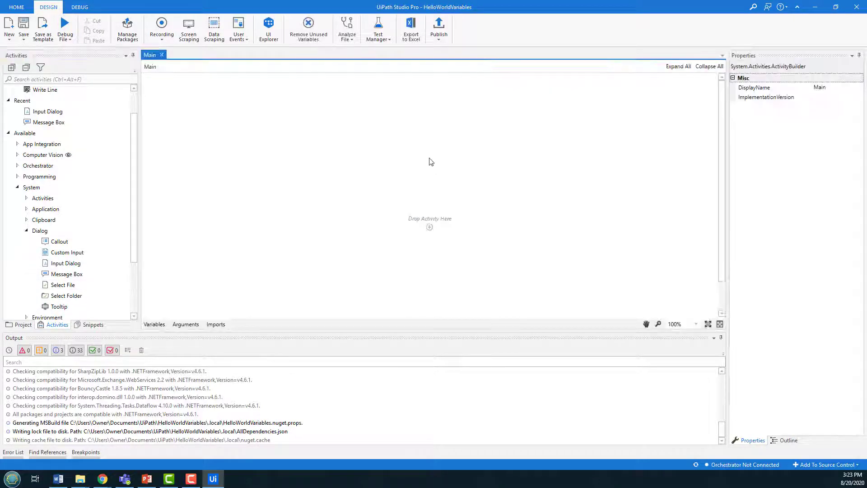
{"action": "left_click", "coordinate": [24, 325]}
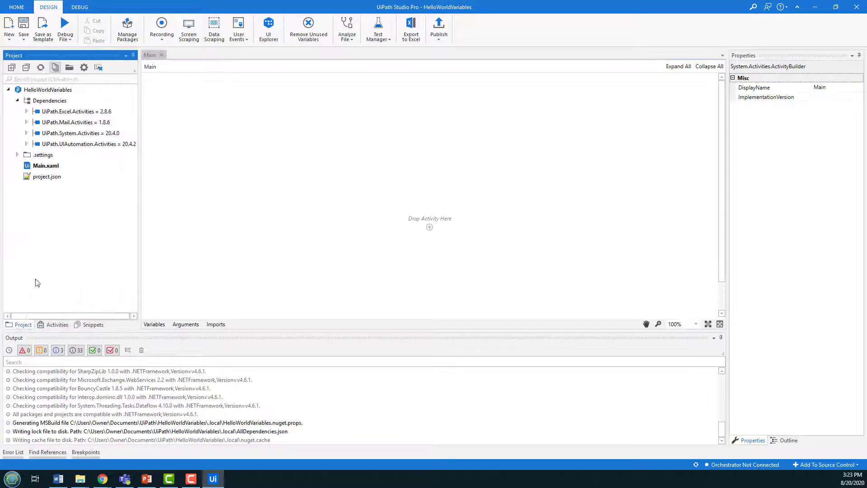
{"action": "left_click", "coordinate": [45, 165]}
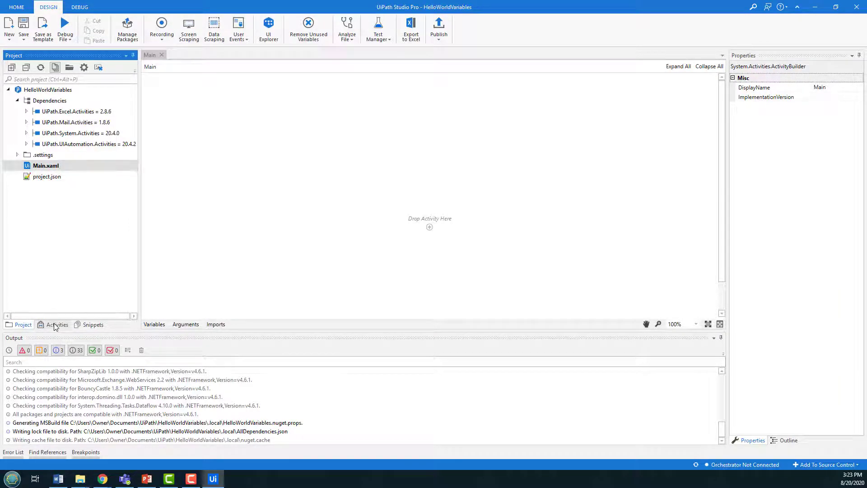
{"action": "left_click", "coordinate": [57, 324]}
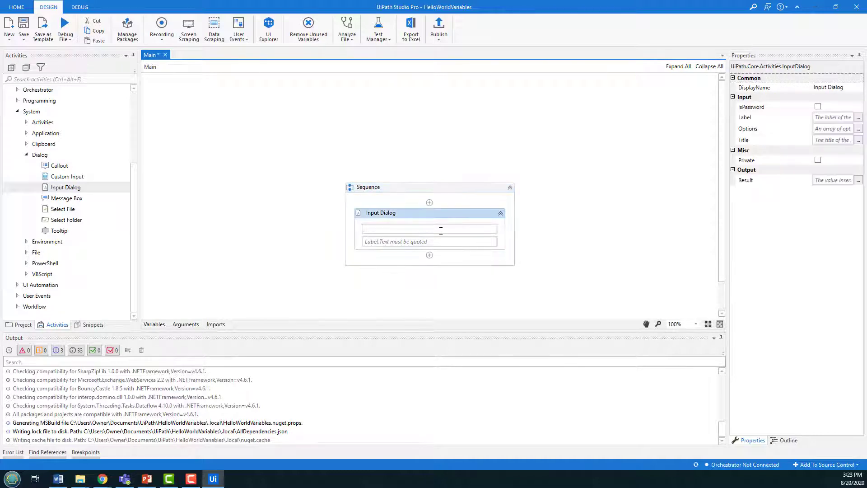
Give the Input Dialog the title "Tell us your name" and label "What's your name?"
{"action": "type", "text": "Tell"}
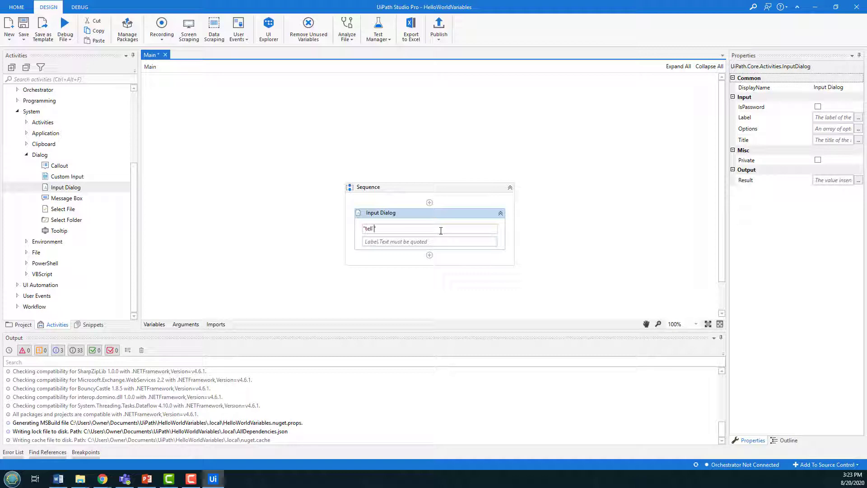
{"action": "type", "text": "Tell us your name"}
{"action": "left_click", "coordinate": [430, 241]}
{"action": "type", "text": "\"What's your name\""}
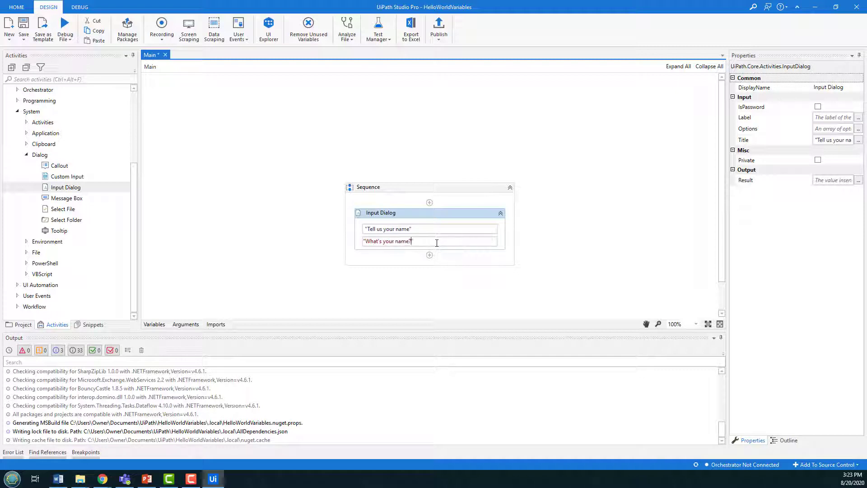
{"action": "left_click", "coordinate": [337, 216]}
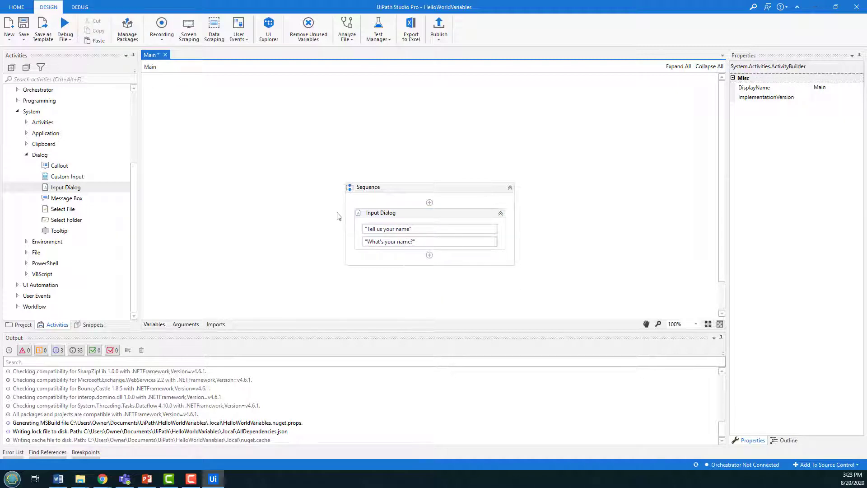
Run the workflow so the "Tell us your name" prompt appears
{"action": "left_click", "coordinate": [65, 26]}
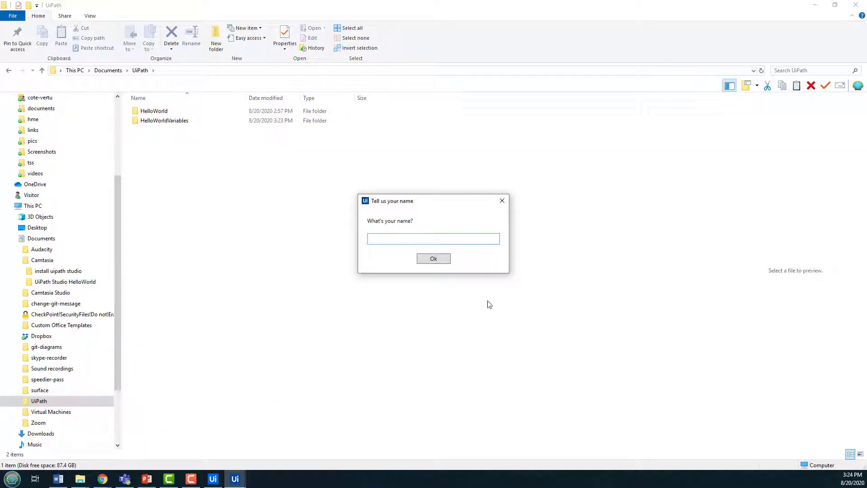
{"action": "mouse_move", "coordinate": [376, 209]}
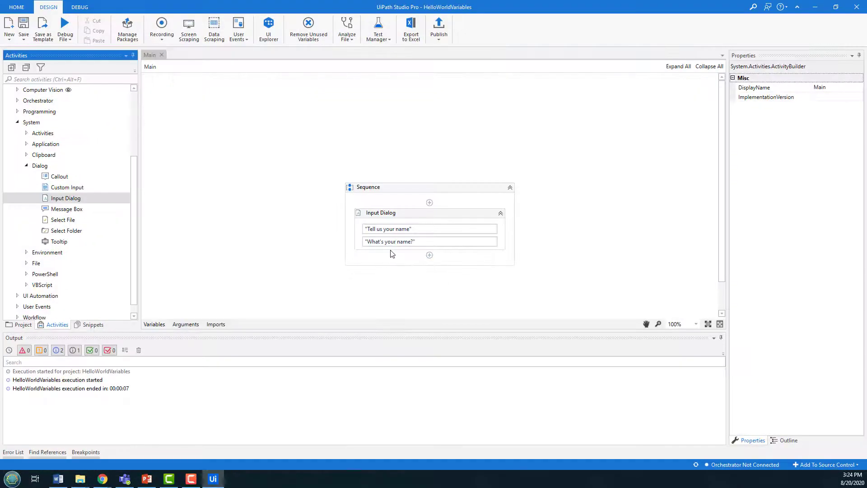
{"action": "mouse_move", "coordinate": [400, 291]}
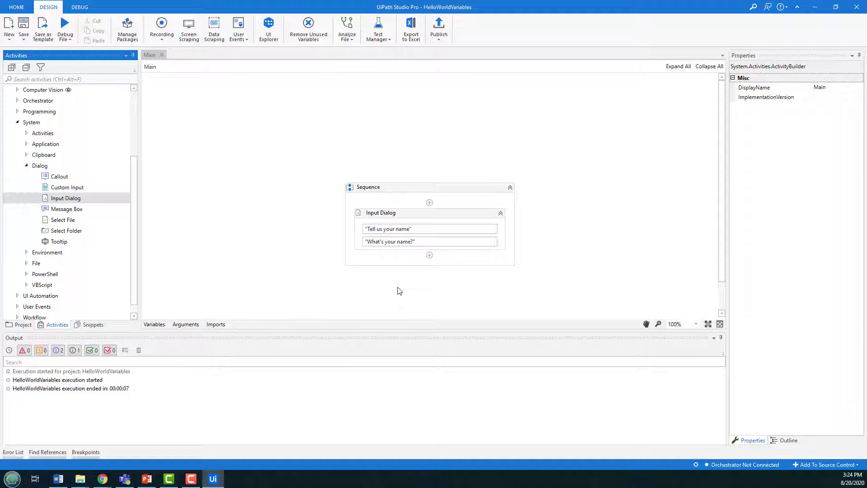
Create a String variable username and set the Input Dialog's Result output to it
{"action": "left_click", "coordinate": [380, 213]}
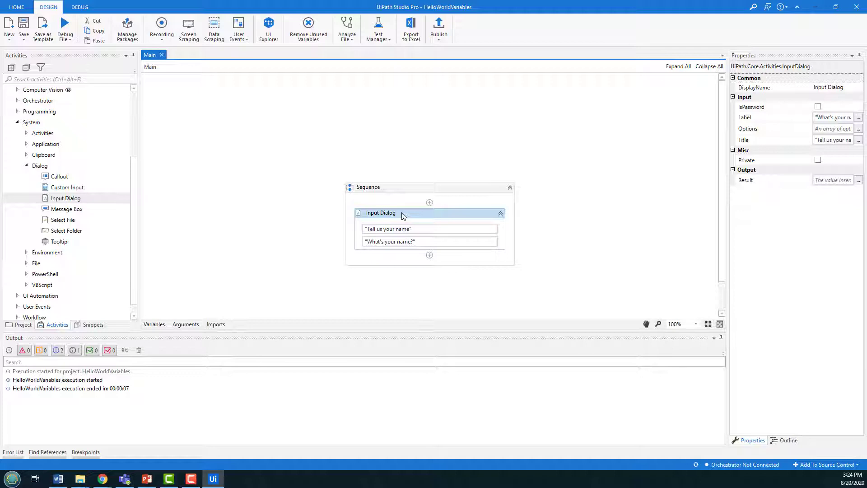
{"action": "mouse_move", "coordinate": [221, 270]}
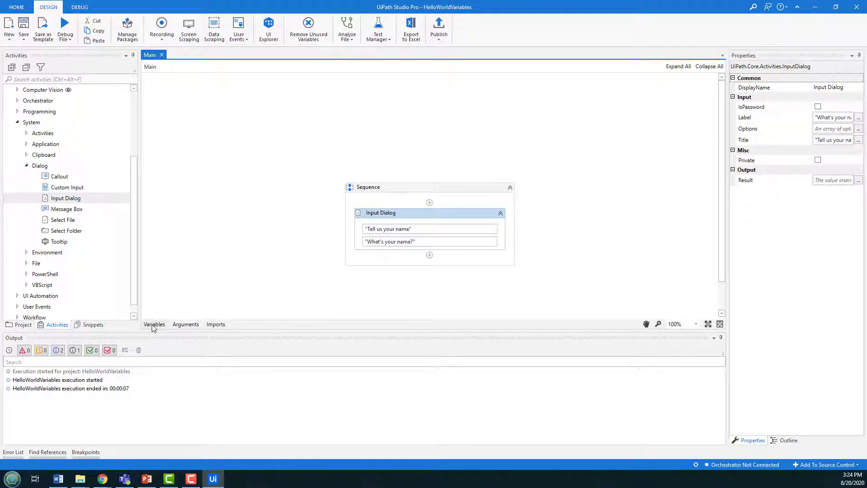
{"action": "left_click", "coordinate": [155, 325]}
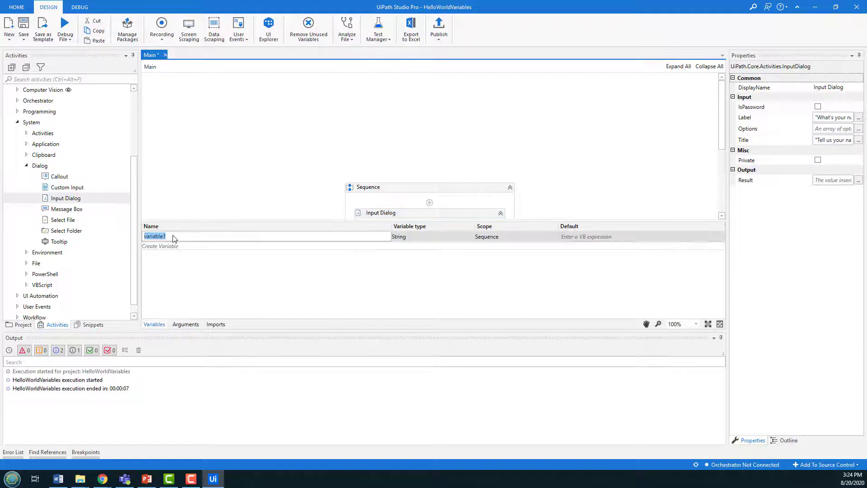
{"action": "type", "text": "username"}
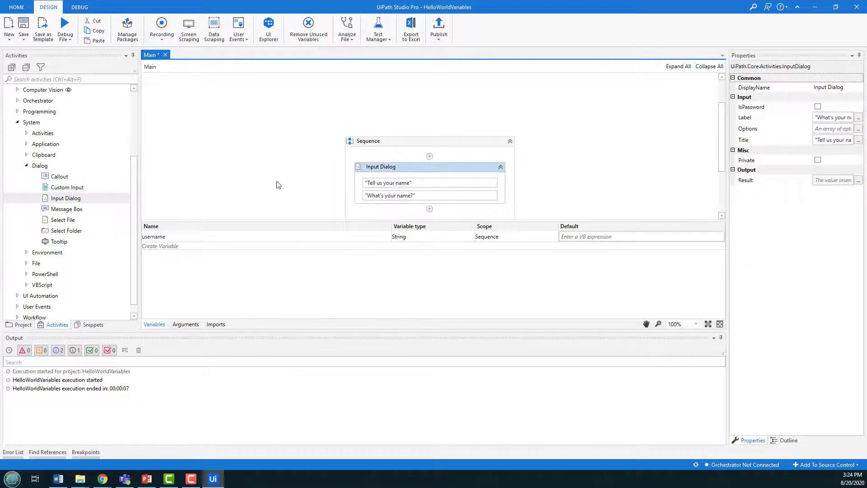
{"action": "mouse_move", "coordinate": [399, 169]}
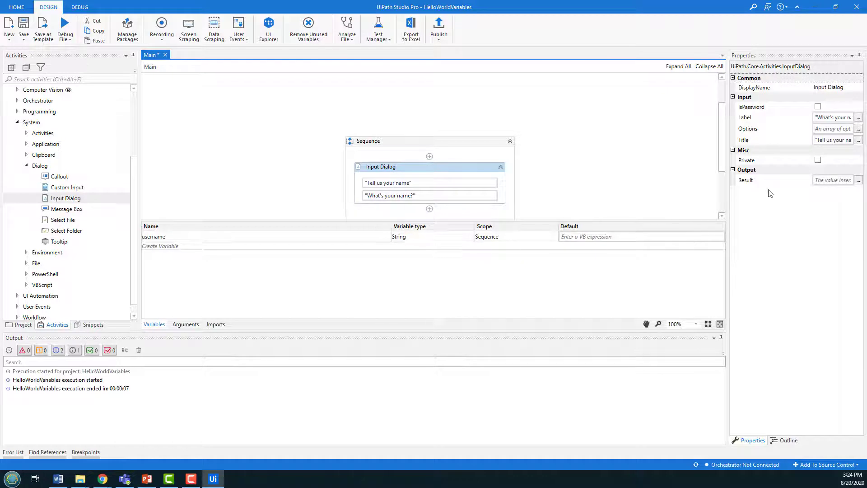
{"action": "left_click", "coordinate": [832, 179]}
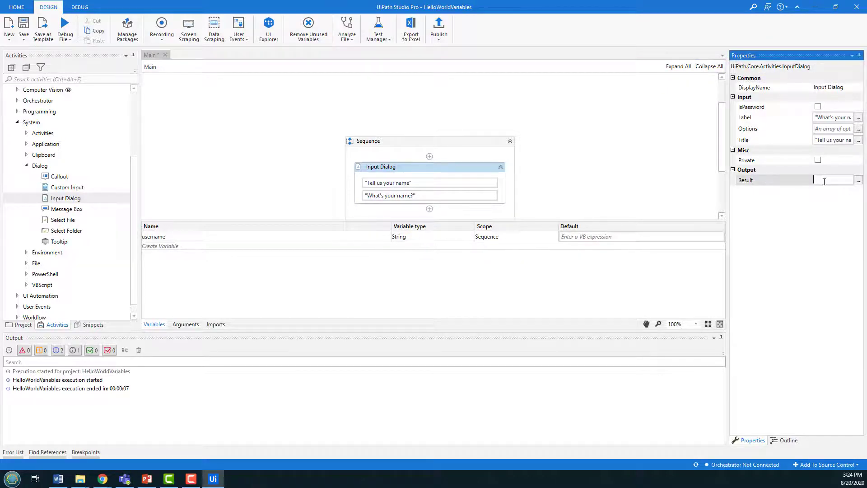
{"action": "type", "text": "username"}
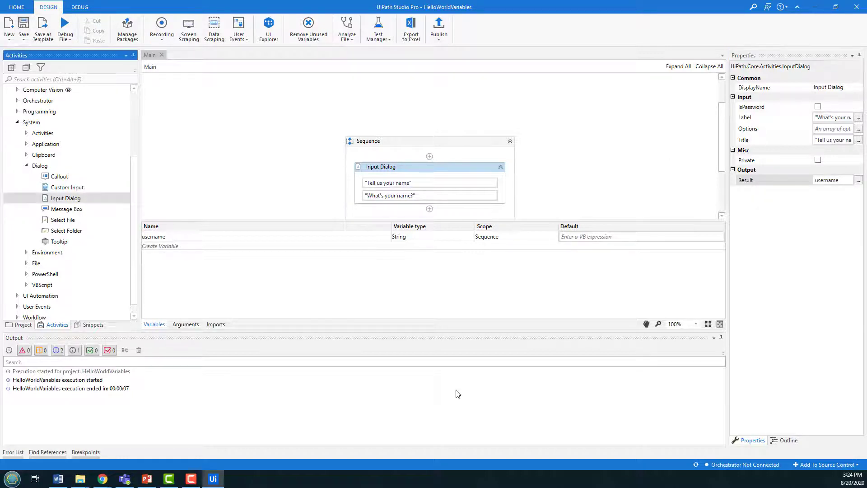
{"action": "mouse_move", "coordinate": [431, 225]}
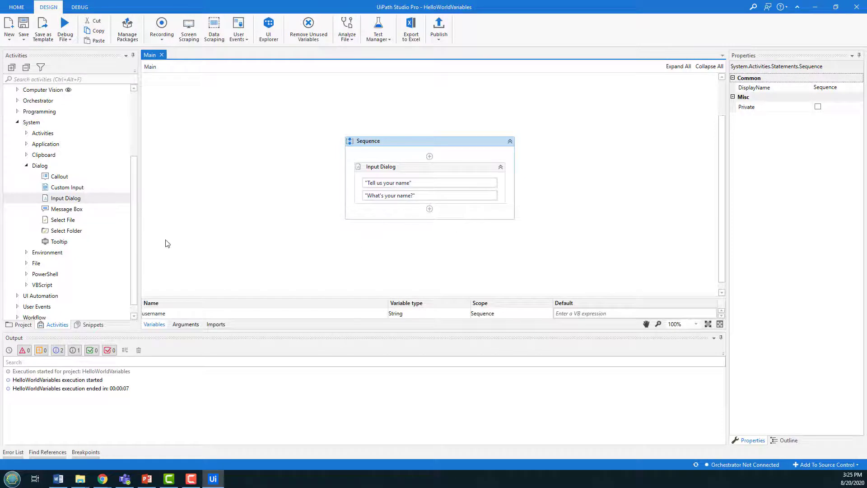
{"action": "mouse_move", "coordinate": [85, 220]}
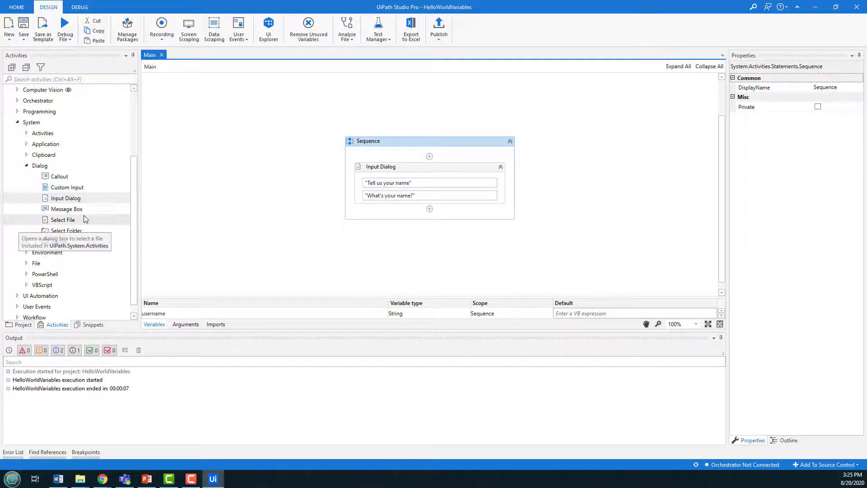
{"action": "mouse_move", "coordinate": [66, 209]}
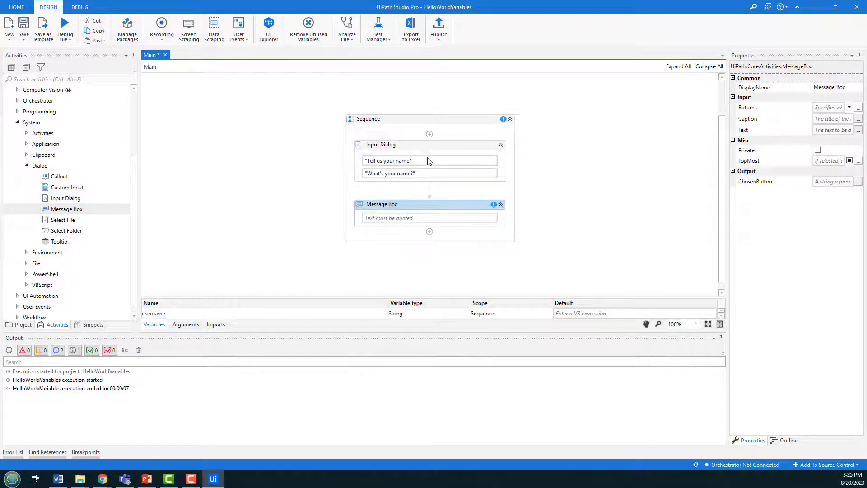
Set the Message Box text to "Hello World " + username + "!!!"
{"action": "left_click", "coordinate": [429, 218]}
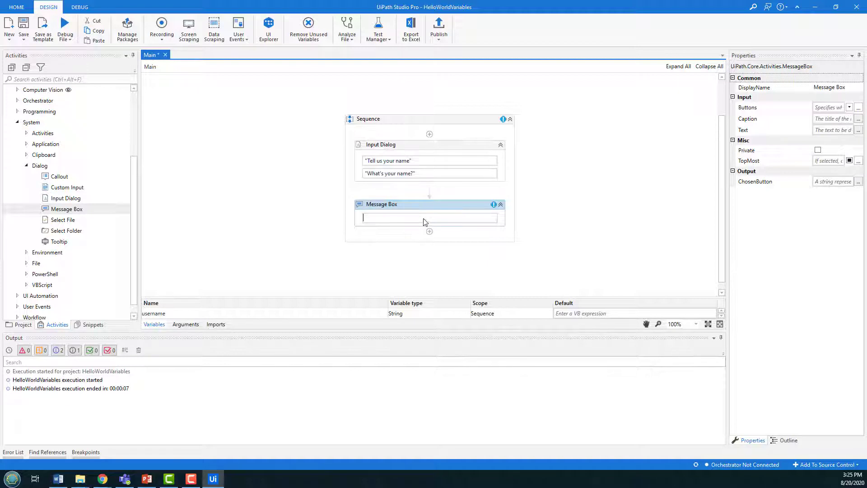
{"action": "type", "text": "\"Hello World"}
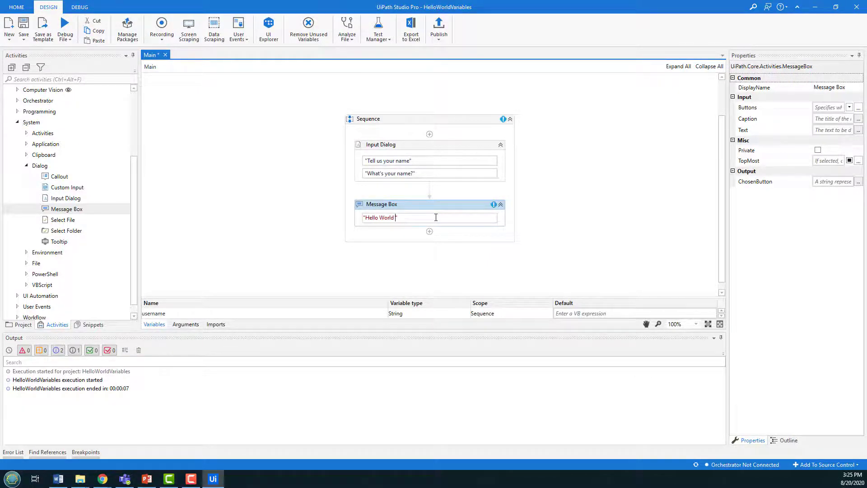
{"action": "type", "text": "+ username + \"!!!\""}
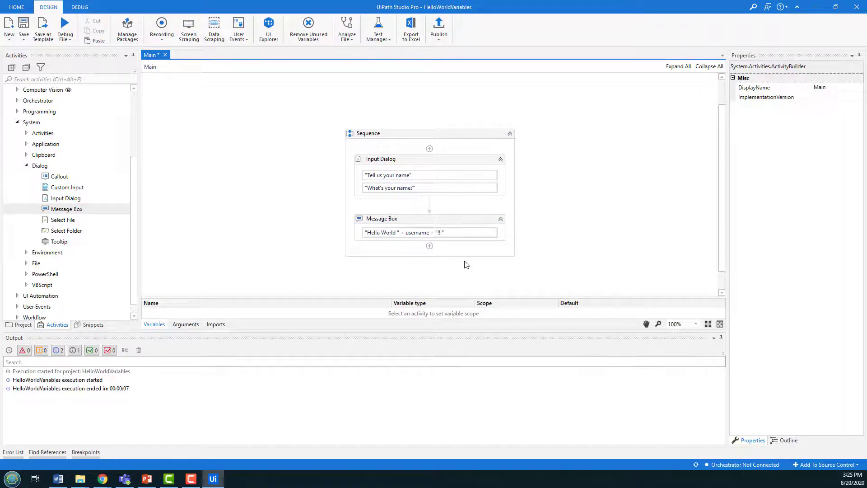
{"action": "mouse_move", "coordinate": [404, 211]}
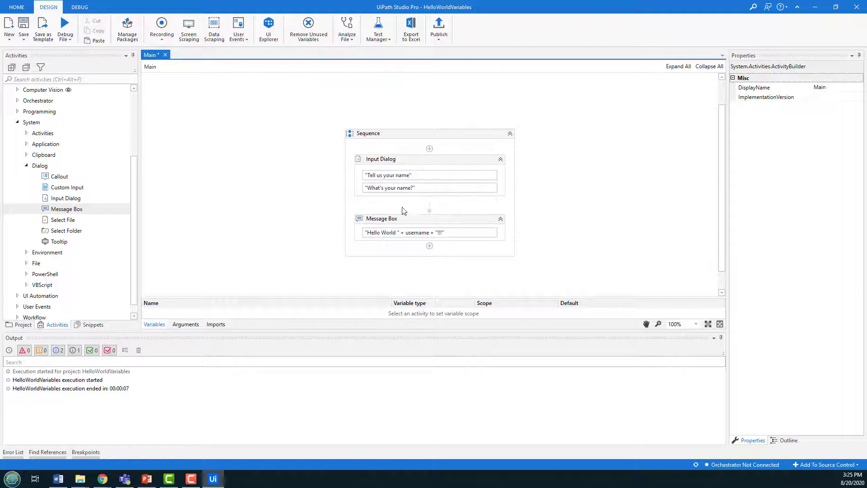
{"action": "mouse_move", "coordinate": [418, 281]}
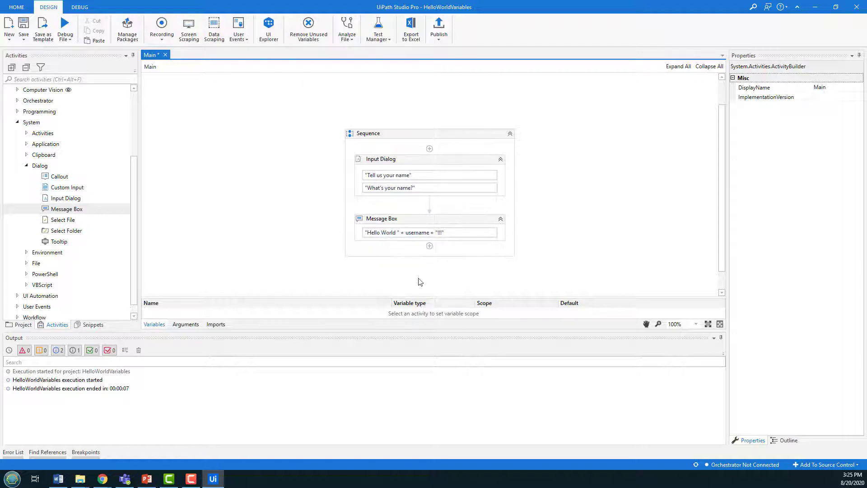
{"action": "mouse_move", "coordinate": [423, 166]}
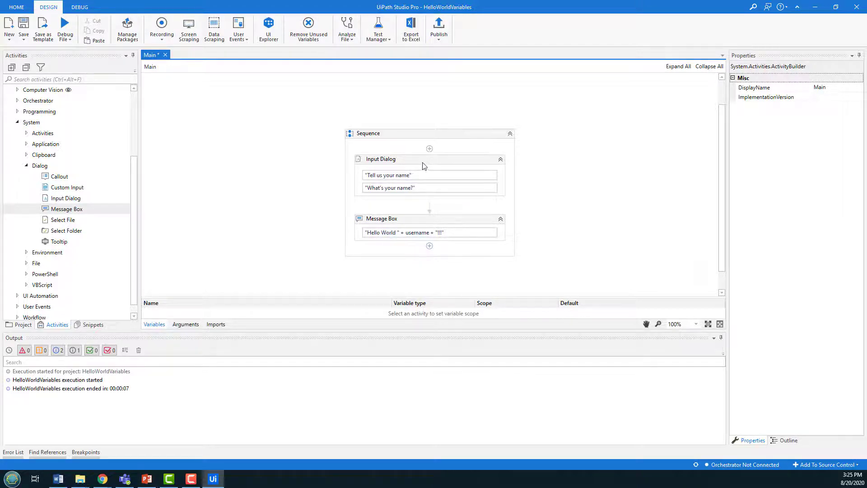
{"action": "mouse_move", "coordinate": [365, 266]}
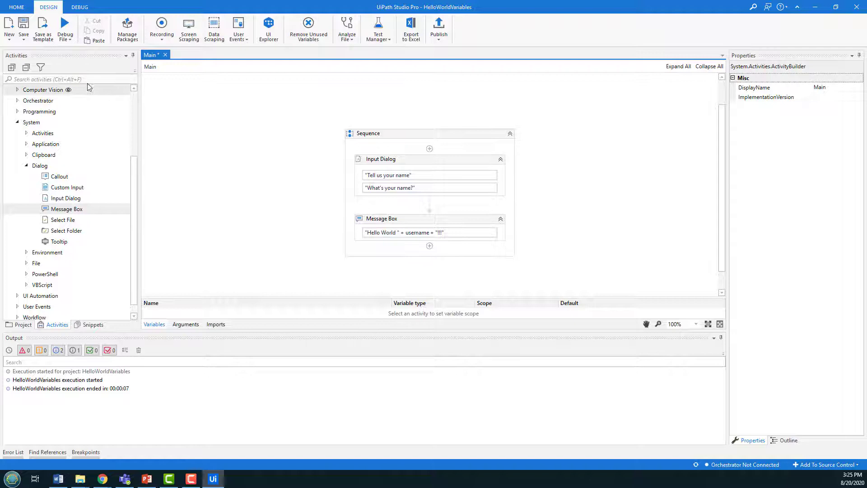
Run the workflow, answer the prompt with Cameron, and dismiss the Hello World greeting
{"action": "left_click", "coordinate": [65, 26]}
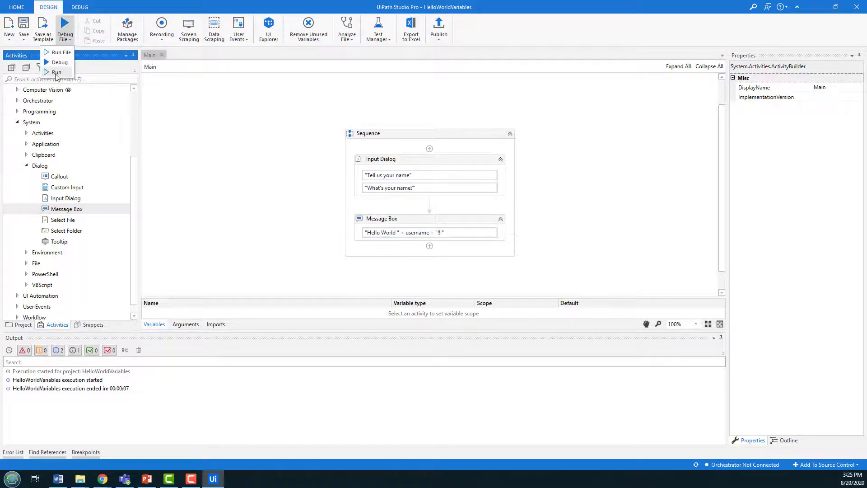
{"action": "mouse_move", "coordinate": [56, 72]}
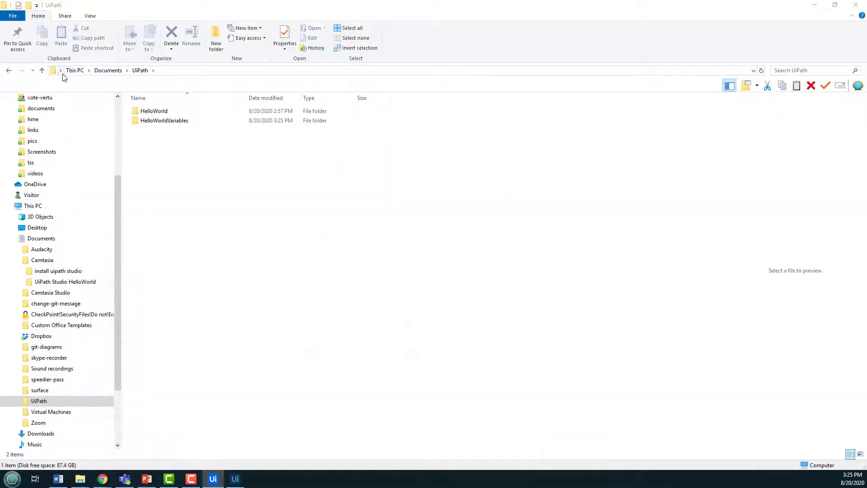
{"action": "left_click", "coordinate": [235, 479]}
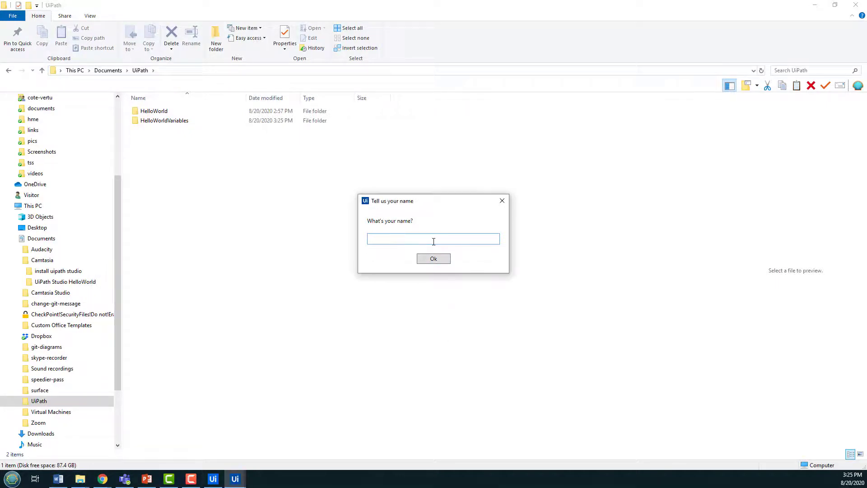
{"action": "type", "text": "Cameron"}
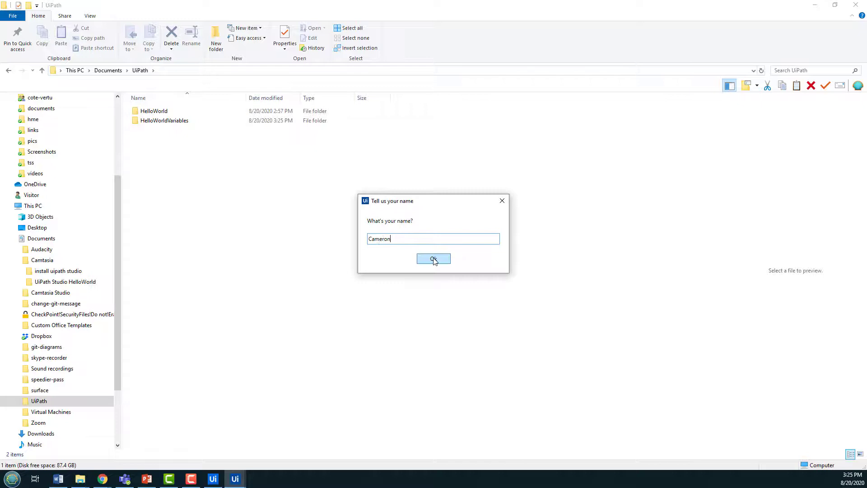
{"action": "left_click", "coordinate": [434, 259]}
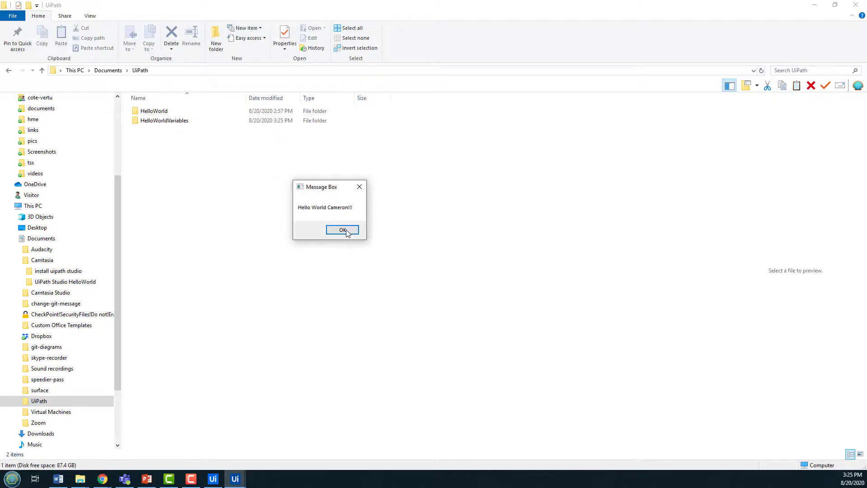
{"action": "left_click", "coordinate": [341, 230]}
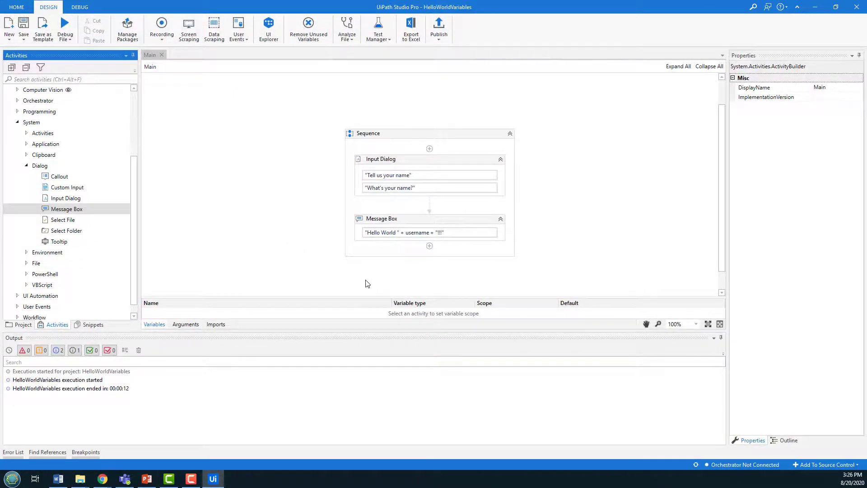